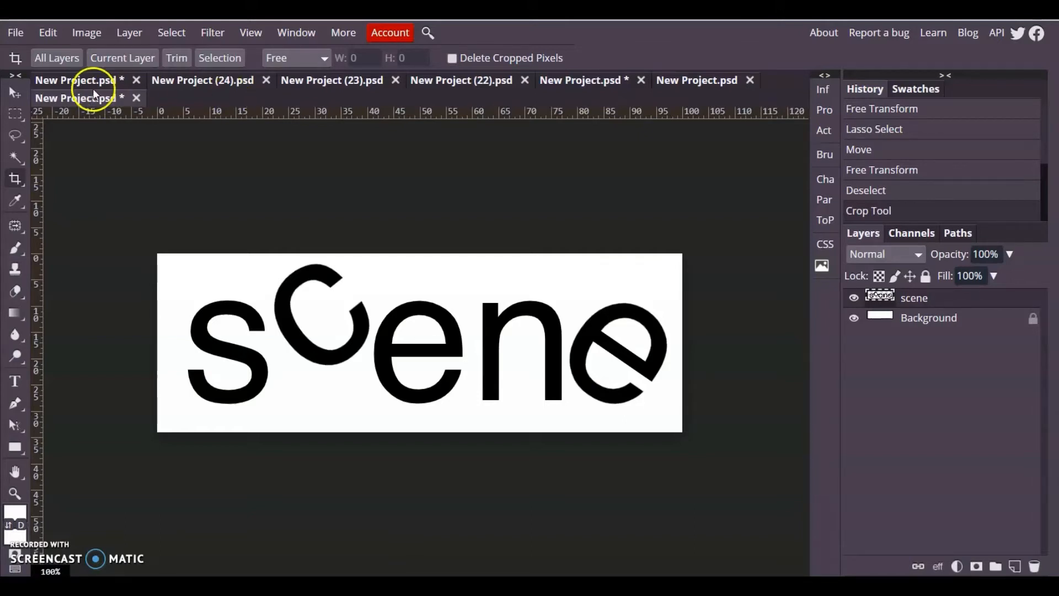
{"action": "mouse_move", "coordinate": [244, 323]}
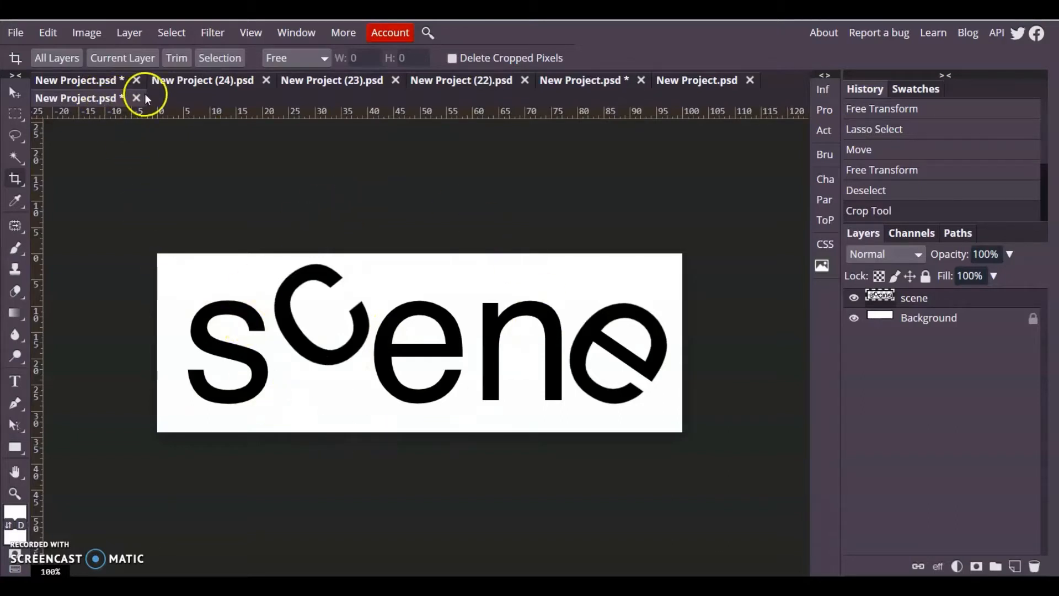
Browse the example SCENE logo documents, ending on New Project (22).psd with broken, rotated letters.
{"action": "left_click", "coordinate": [76, 98]}
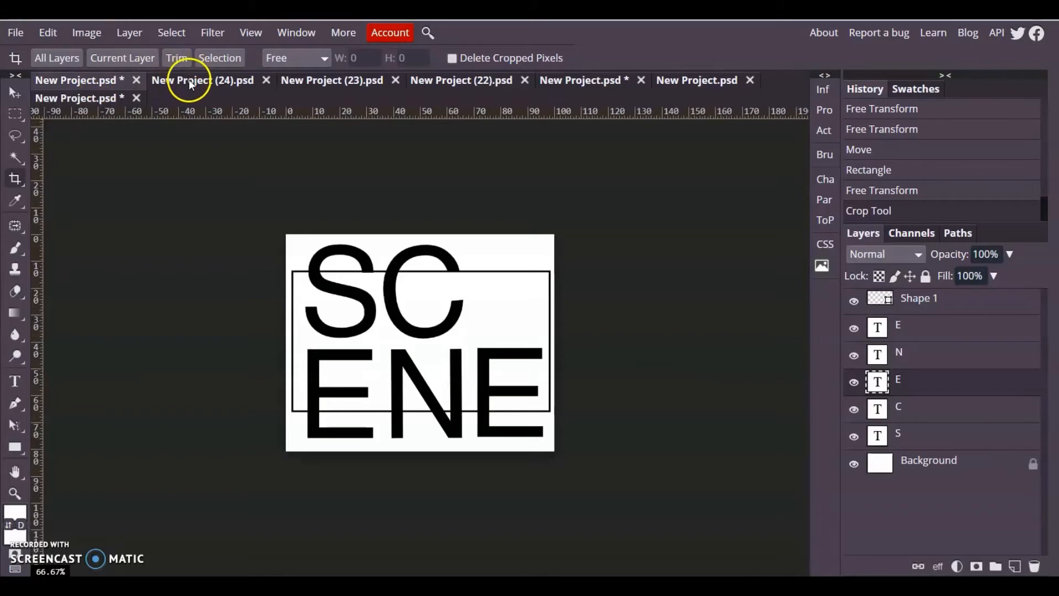
{"action": "left_click", "coordinate": [203, 79]}
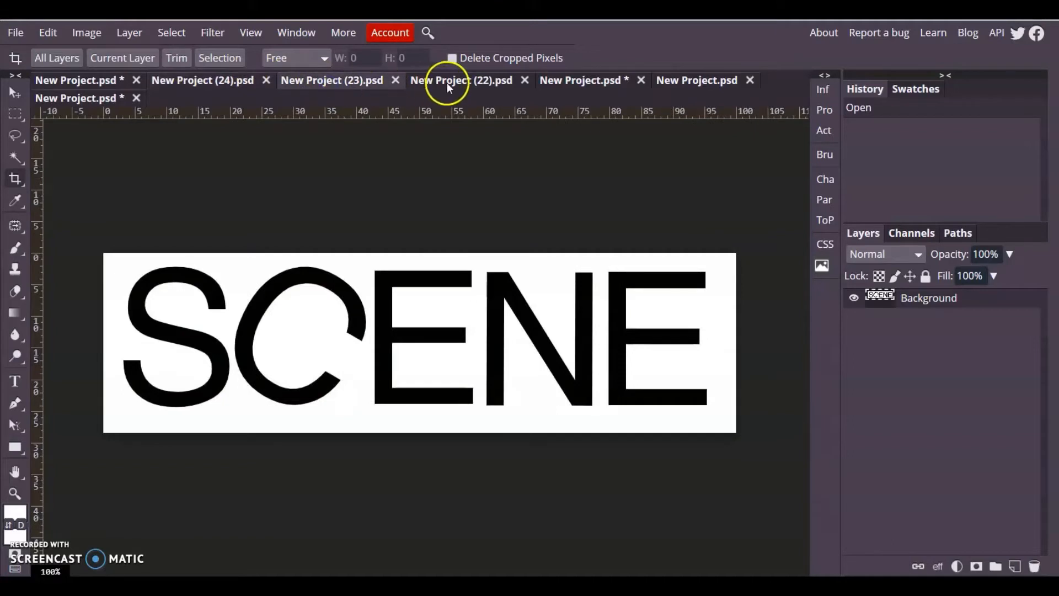
{"action": "left_click", "coordinate": [461, 79]}
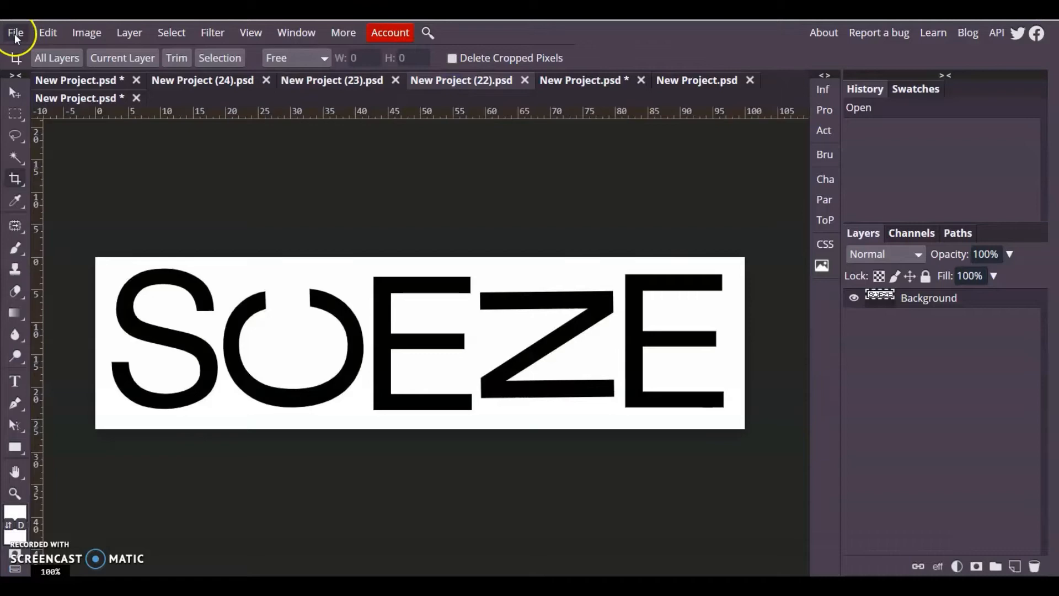
Create a new blank document and type 'scene' into a large text box.
{"action": "left_click", "coordinate": [15, 32]}
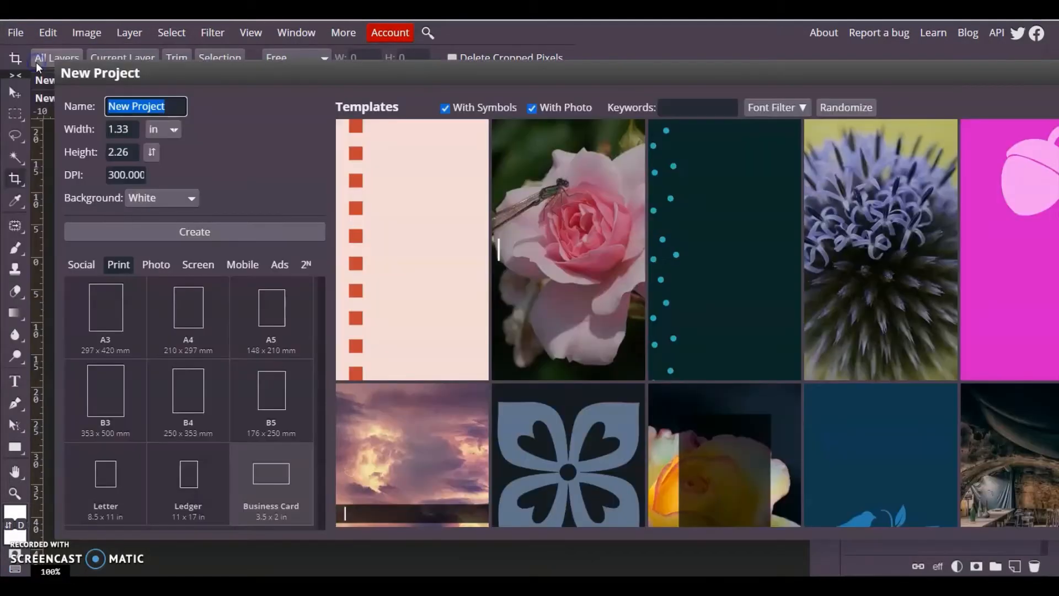
{"action": "left_click", "coordinate": [193, 232]}
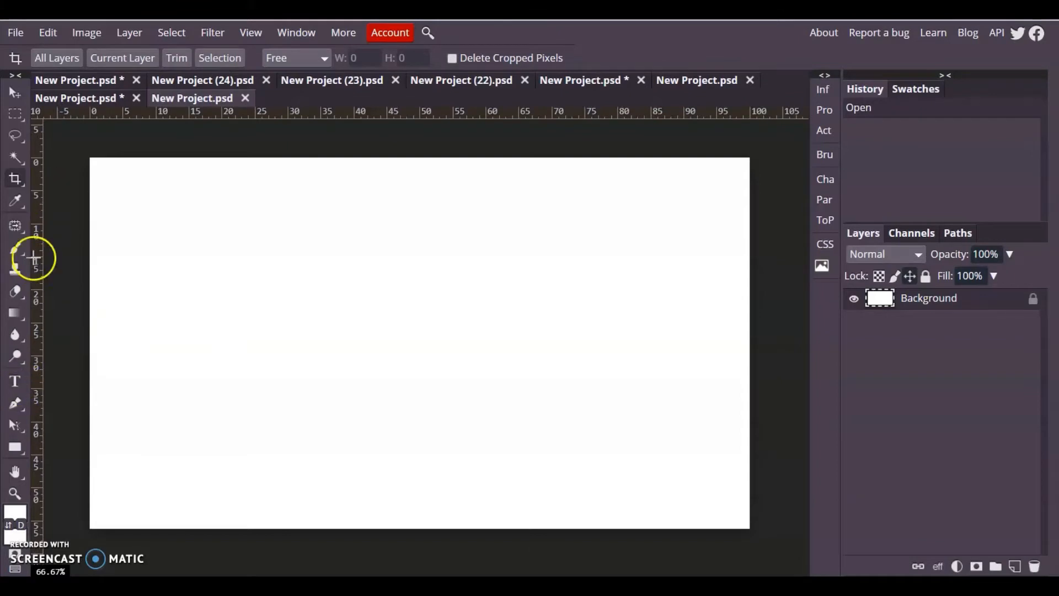
{"action": "left_click", "coordinate": [15, 380]}
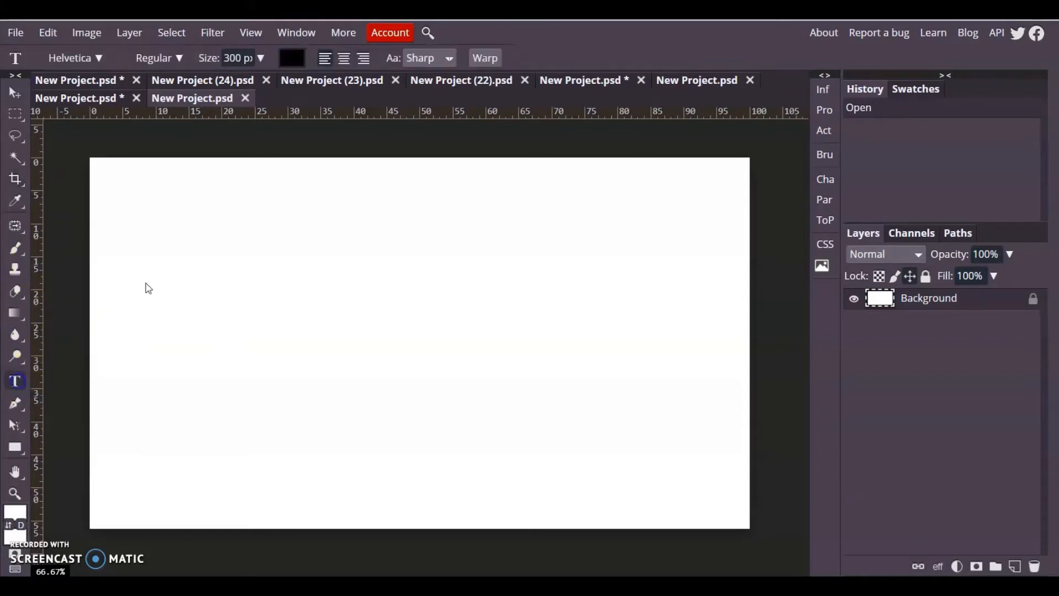
{"action": "left_click_drag", "start_coordinate": [151, 234], "coordinate": [594, 464]}
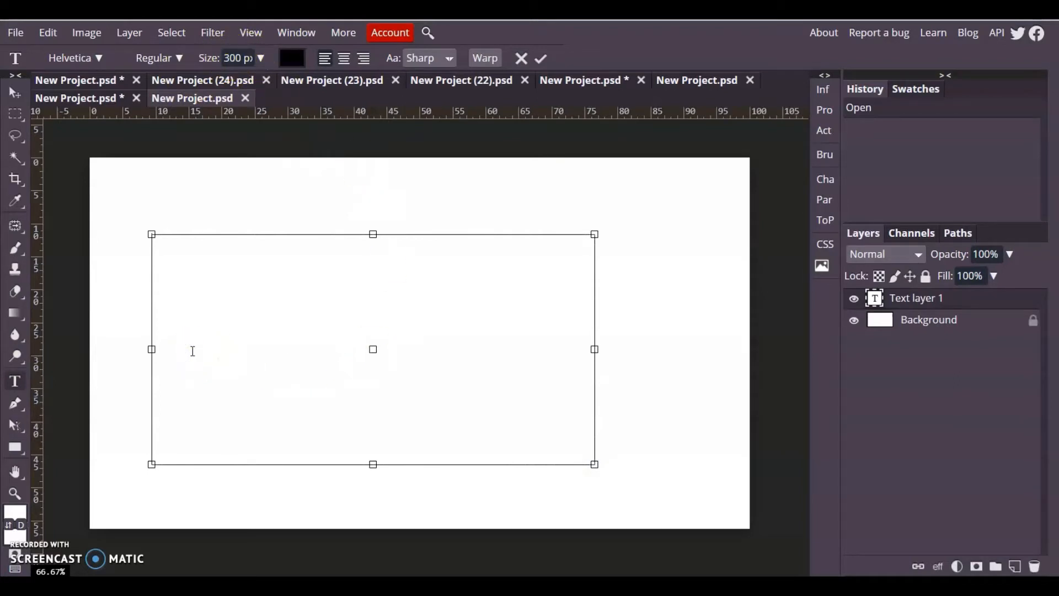
{"action": "type", "text": "S"}
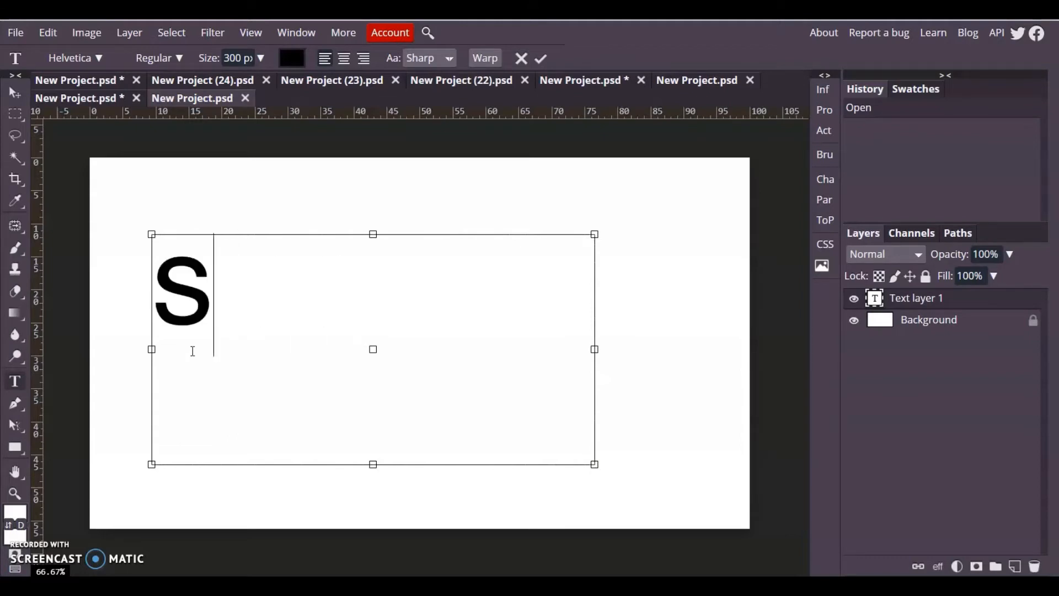
{"action": "type", "text": "cene"}
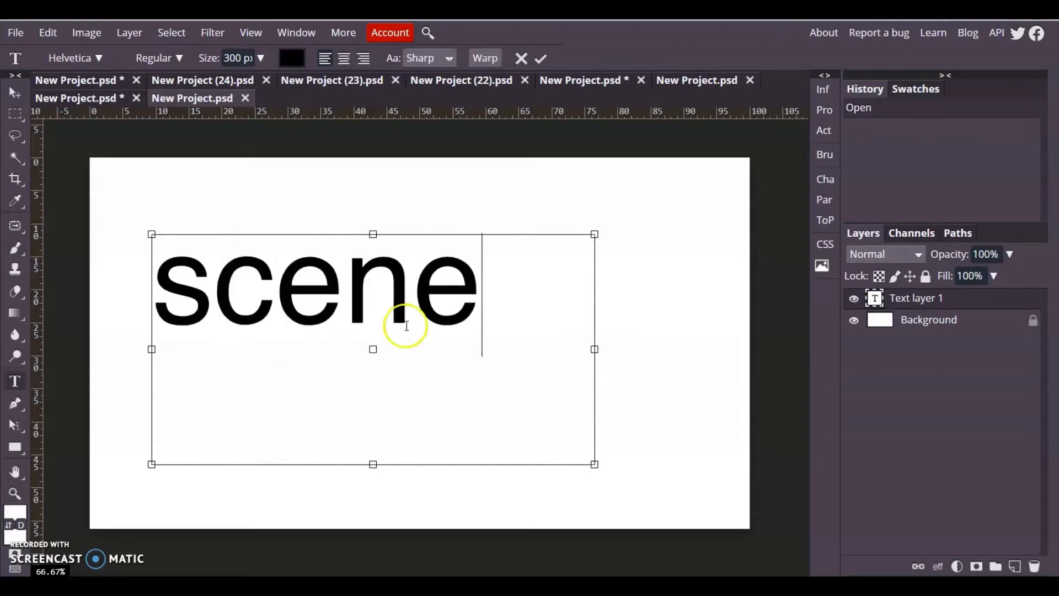
{"action": "mouse_move", "coordinate": [505, 369]}
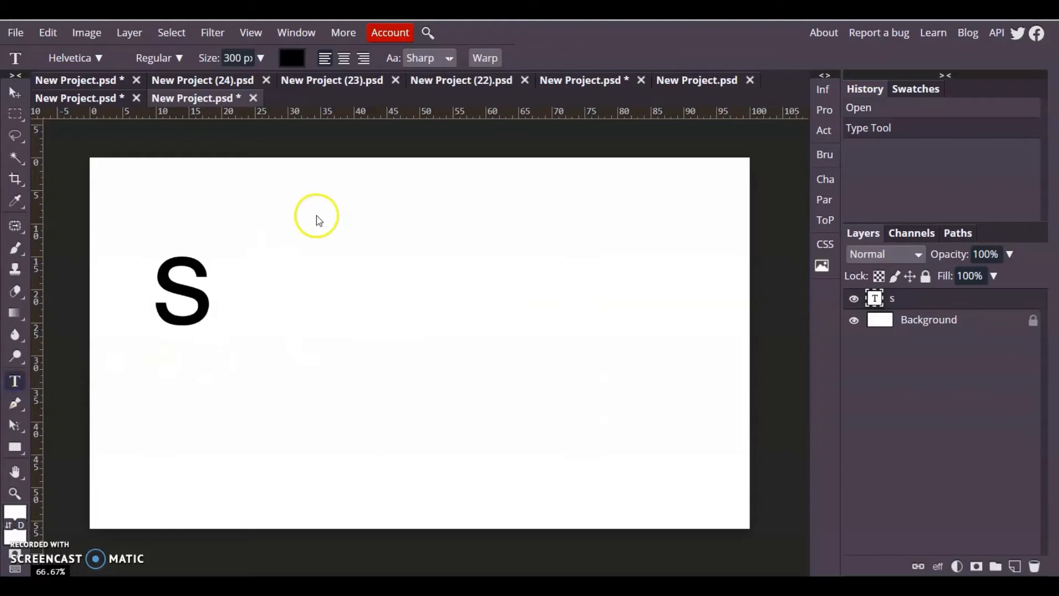
Split 'scene' into separate s, c, e, n, e text layers, deleting extra letters and placing the last e lower.
{"action": "type", "text": "cene"}
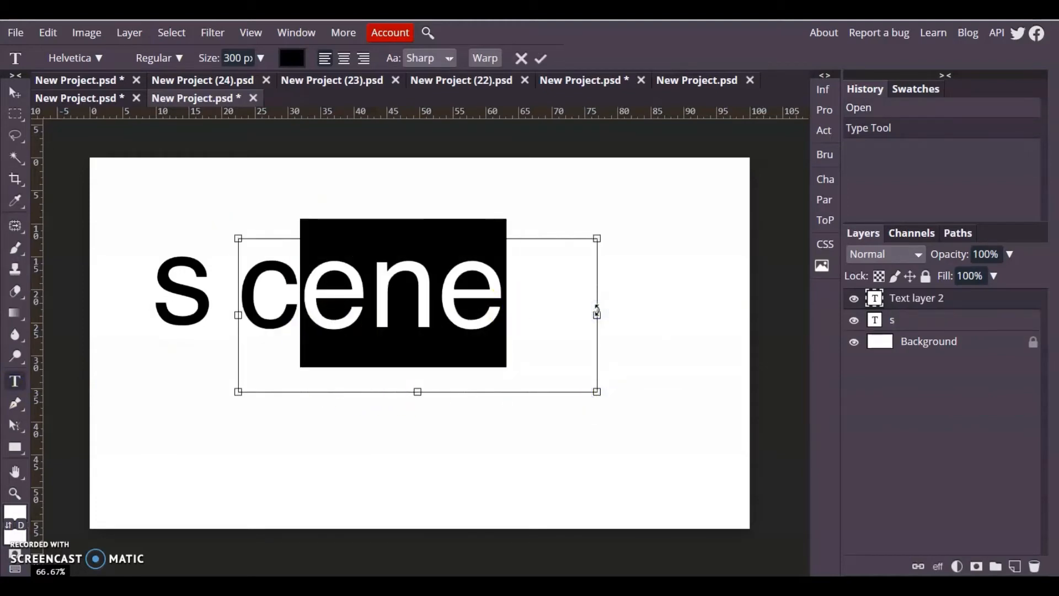
{"action": "left_click", "coordinate": [14, 380]}
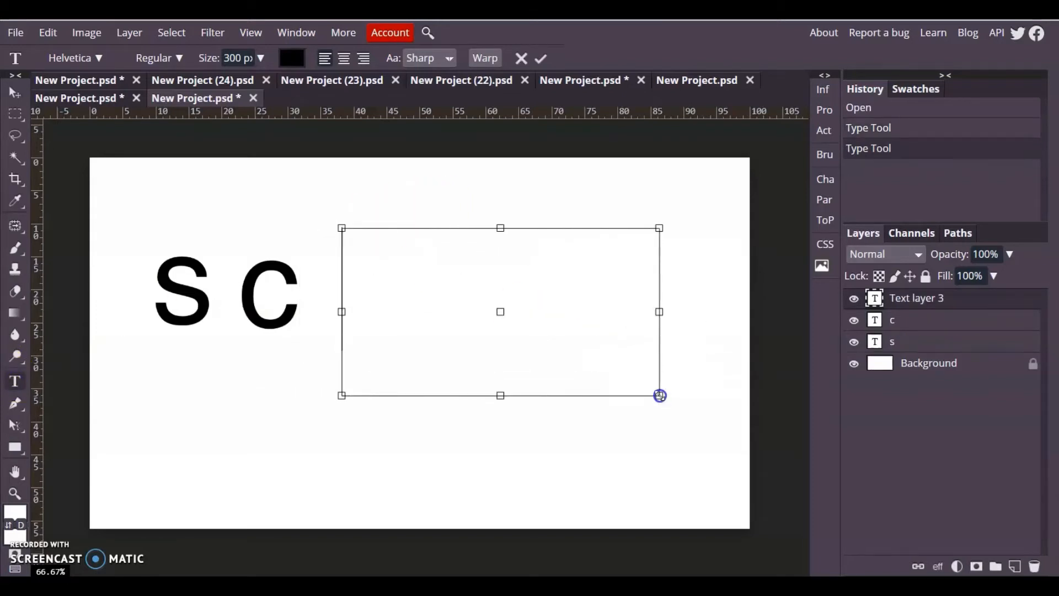
{"action": "type", "text": "ene"}
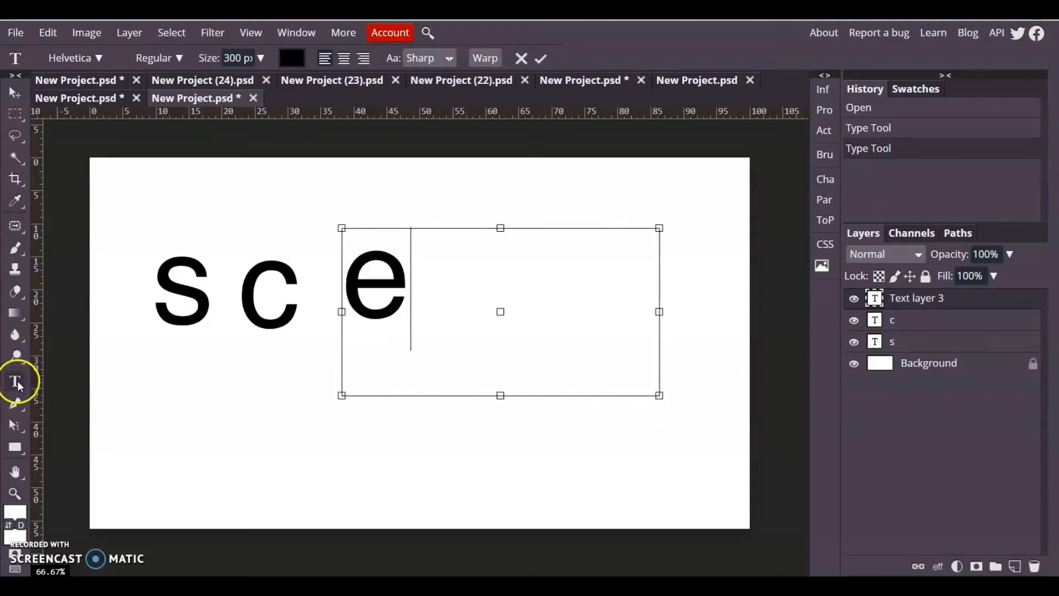
{"action": "left_click_drag", "start_coordinate": [660, 395], "coordinate": [687, 397]}
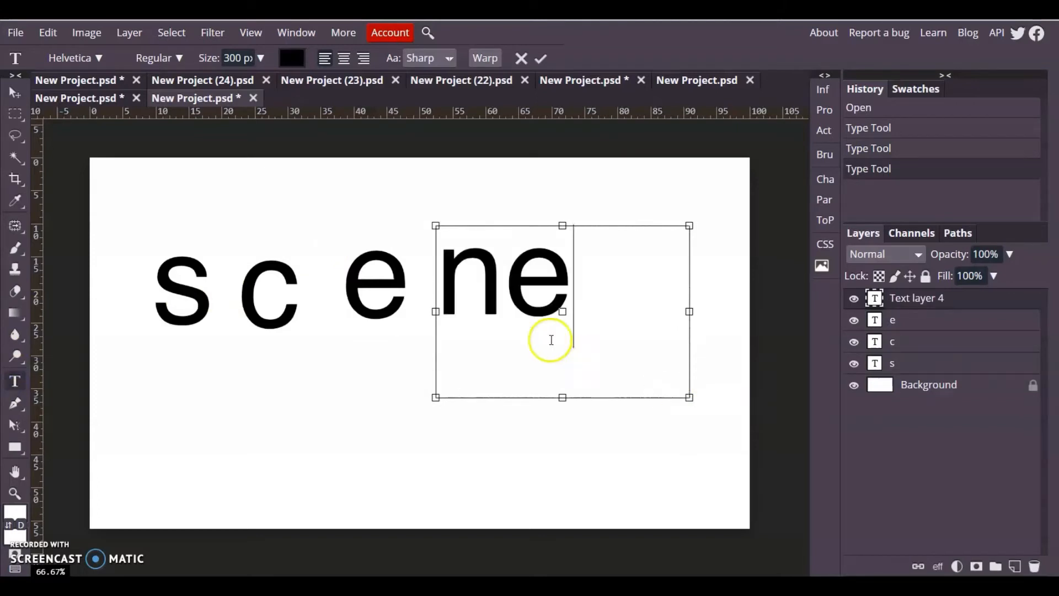
{"action": "double_click", "coordinate": [537, 277]}
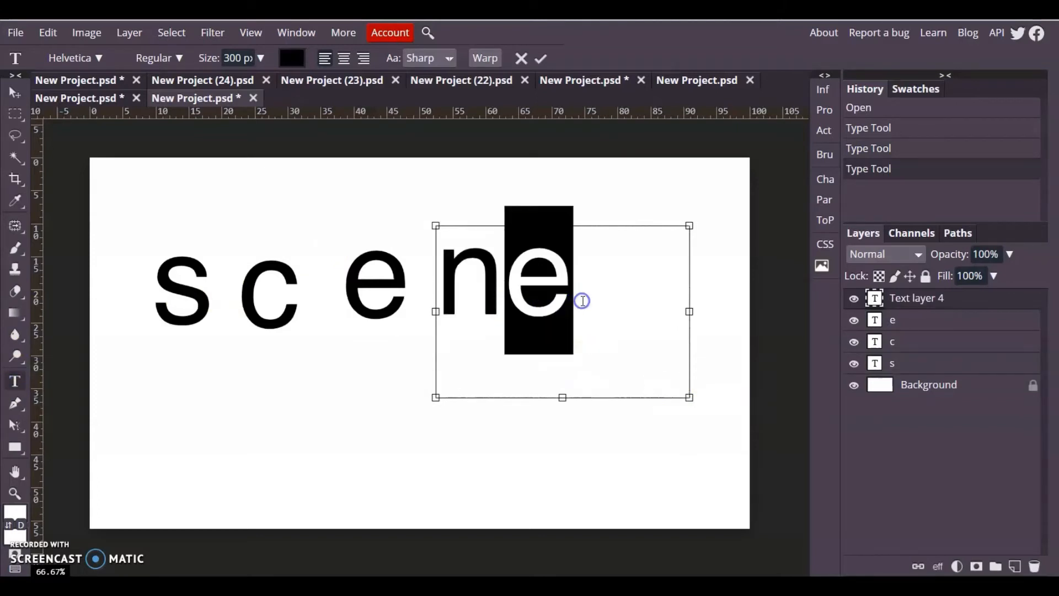
{"action": "key", "text": "Backspace"}
{"action": "type", "text": "e"}
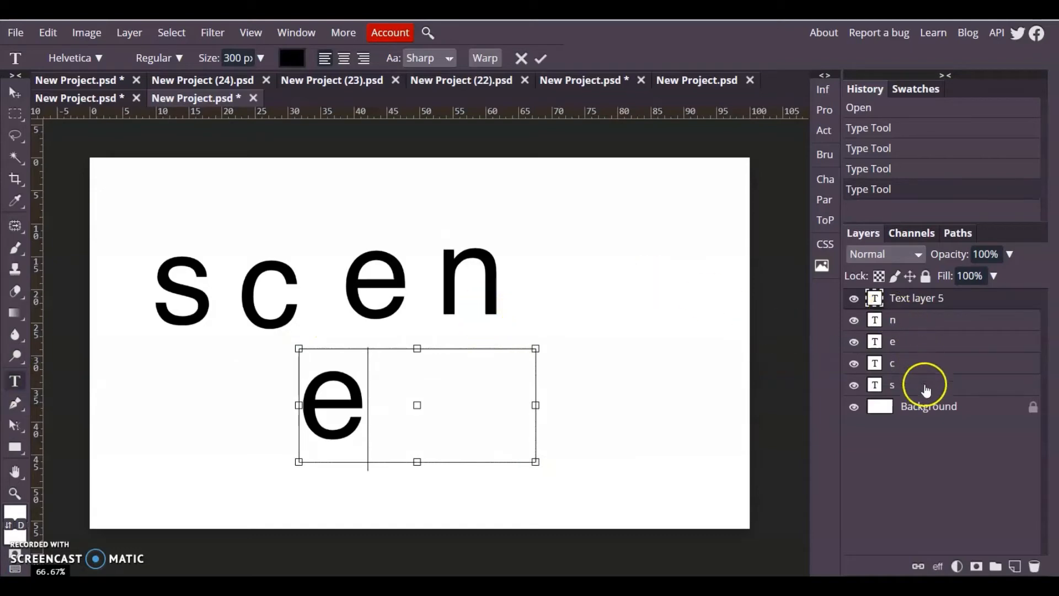
{"action": "left_click", "coordinate": [919, 385]}
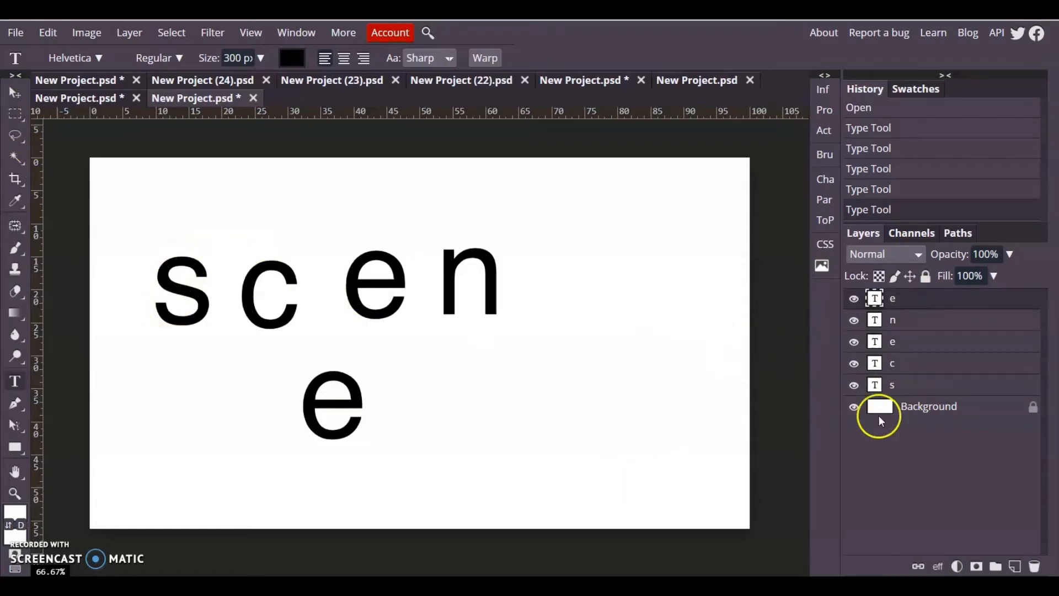
Move the s, c and both e layers into a row and raise the n above the e letters.
{"action": "left_click", "coordinate": [892, 385]}
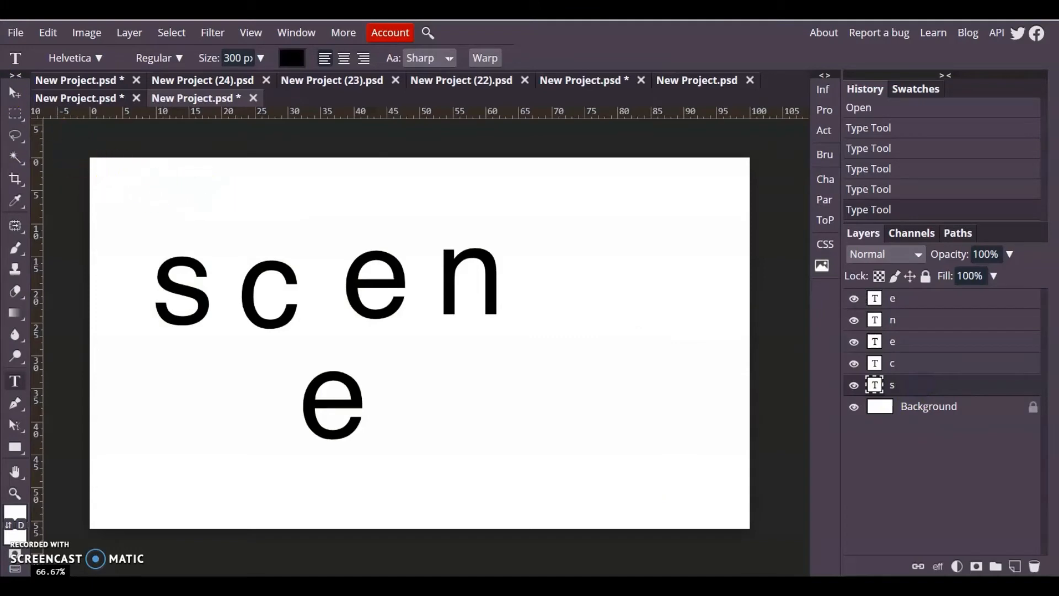
{"action": "left_click", "coordinate": [14, 93]}
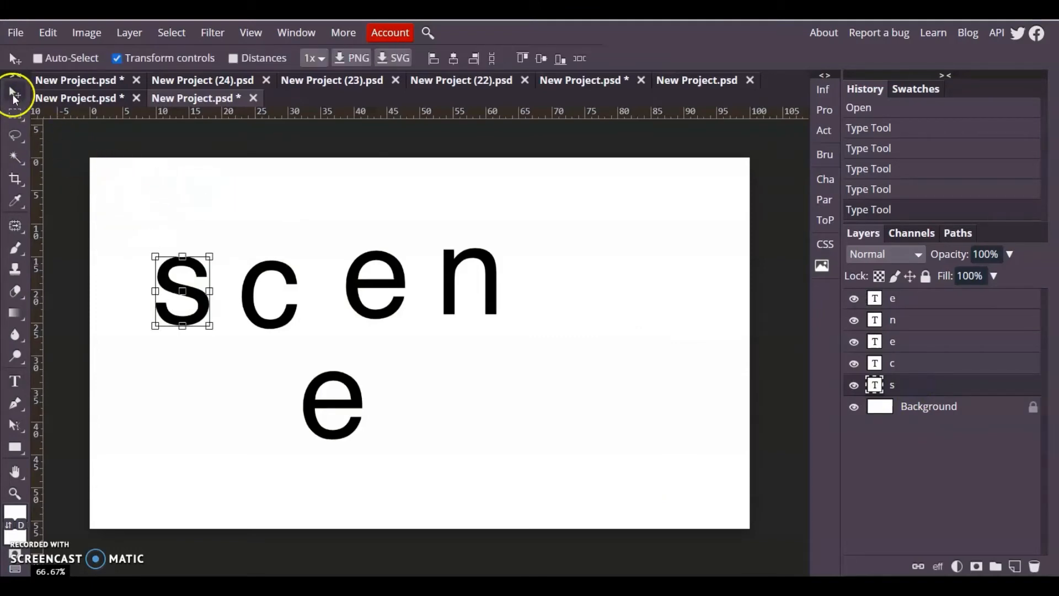
{"action": "left_click_drag", "start_coordinate": [181, 290], "coordinate": [181, 363]}
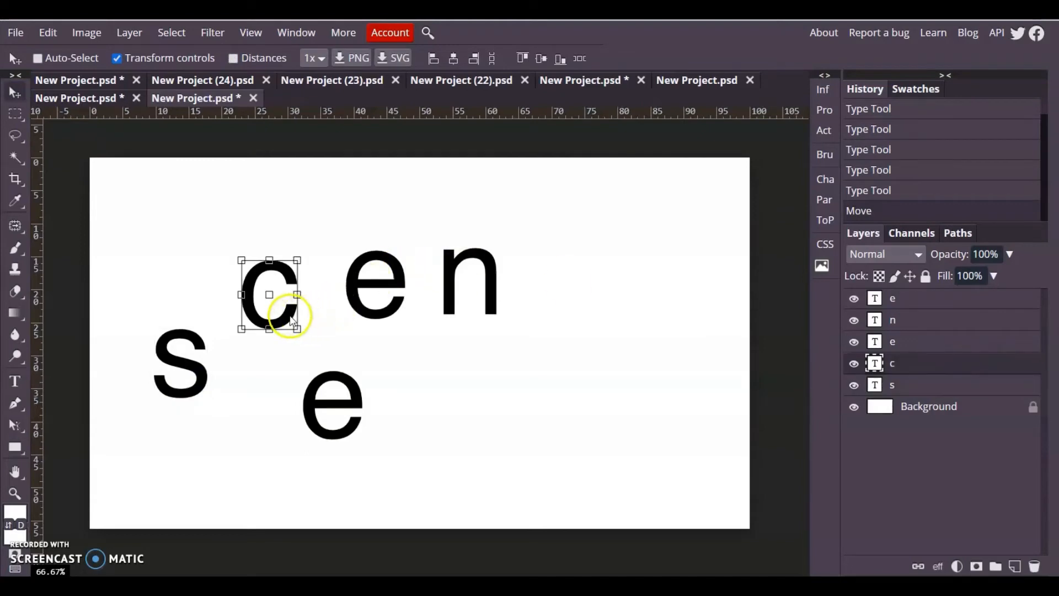
{"action": "left_click_drag", "start_coordinate": [269, 295], "coordinate": [244, 363]}
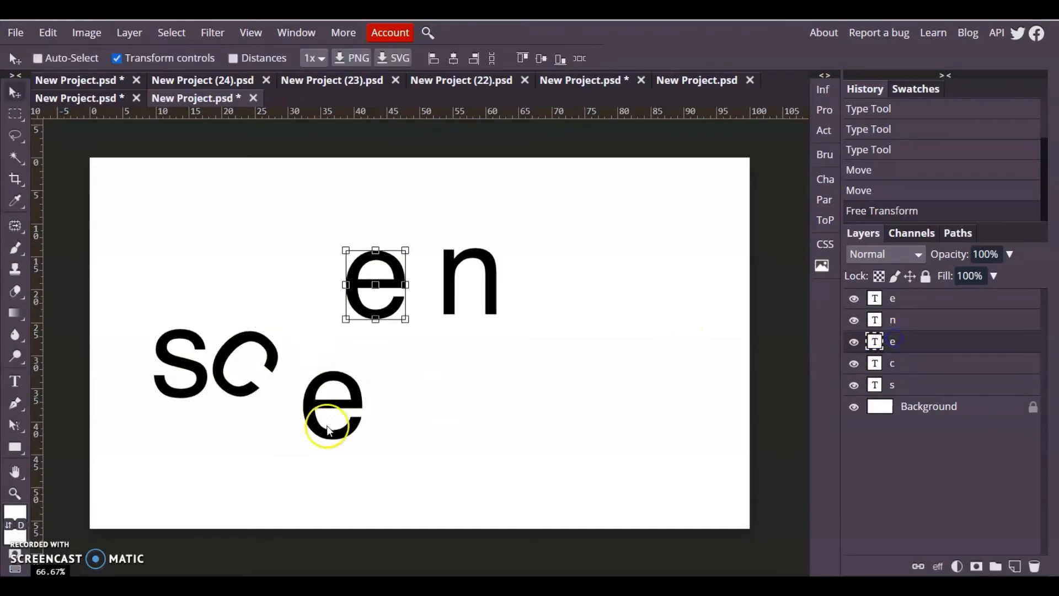
{"action": "left_click_drag", "start_coordinate": [375, 283], "coordinate": [316, 361]}
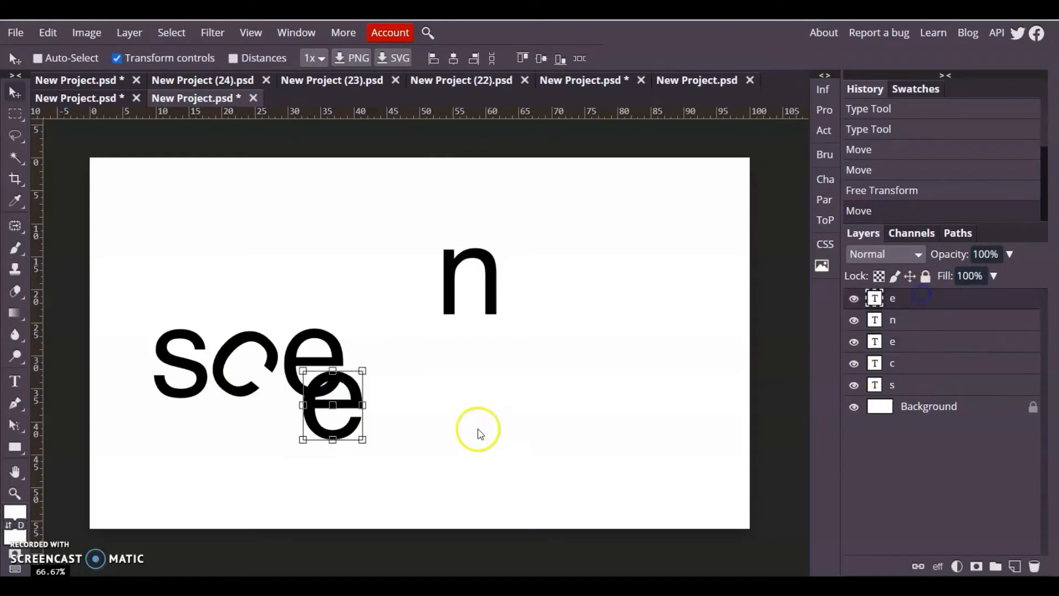
{"action": "left_click_drag", "start_coordinate": [331, 405], "coordinate": [418, 389]}
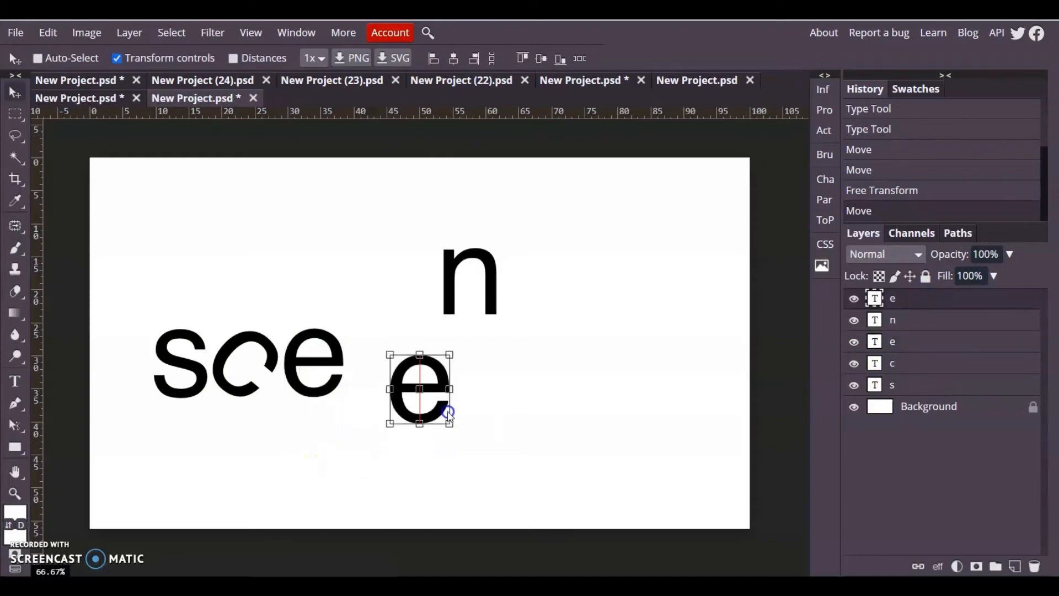
{"action": "left_click_drag", "start_coordinate": [419, 388], "coordinate": [443, 358]}
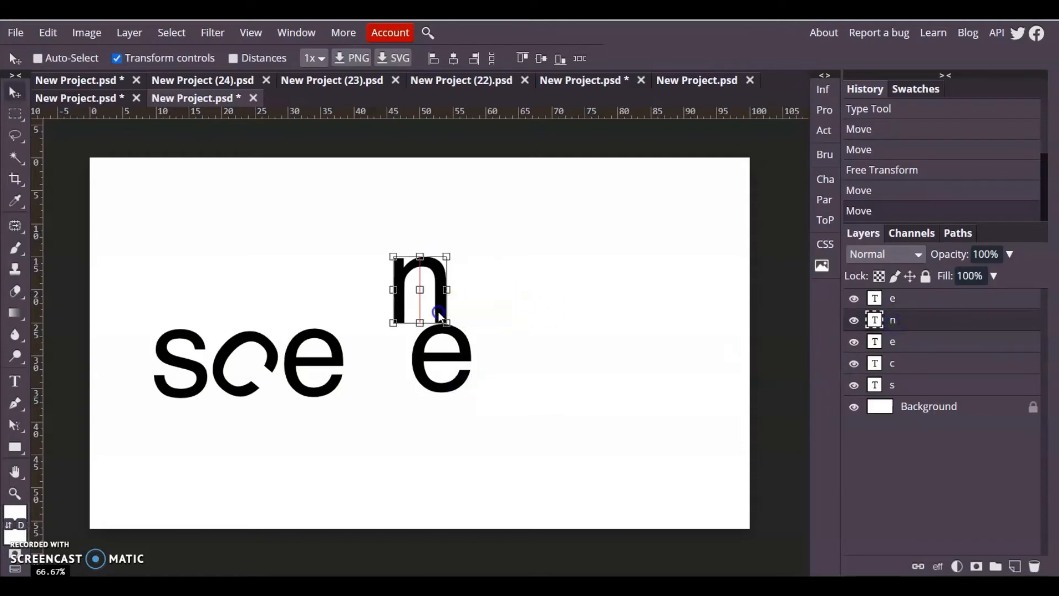
{"action": "left_click_drag", "start_coordinate": [419, 289], "coordinate": [380, 328]}
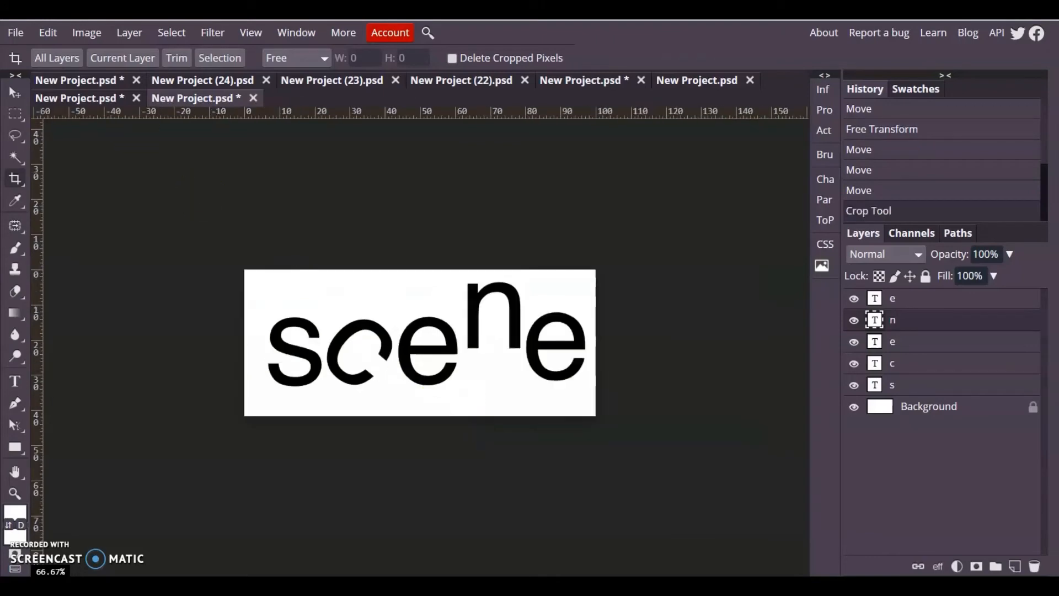
Type 'scene' in a wide text box across a fresh blank document.
{"action": "left_click", "coordinate": [309, 98]}
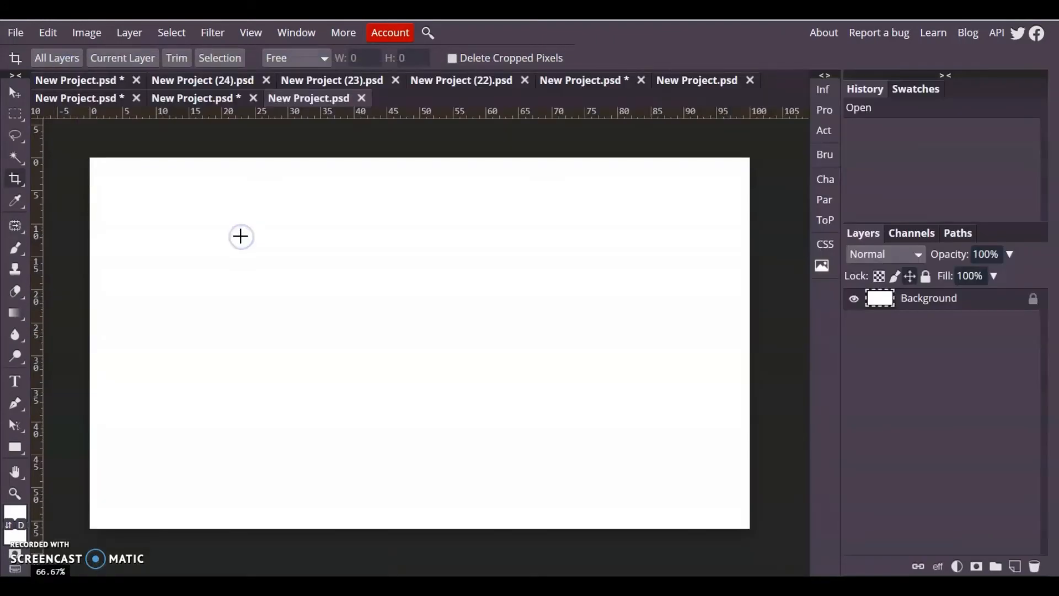
{"action": "mouse_move", "coordinate": [24, 331]}
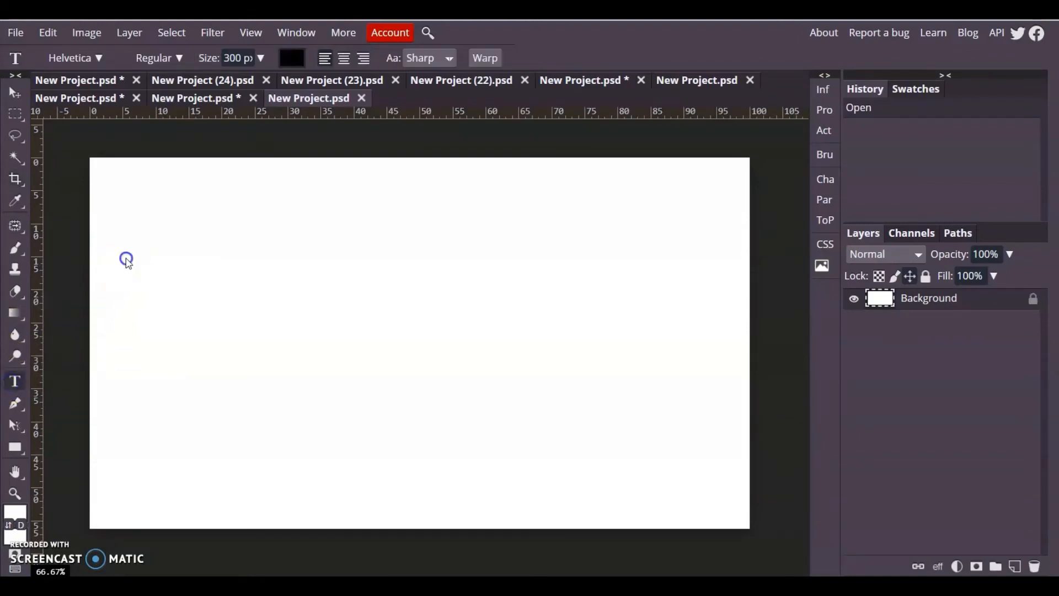
{"action": "left_click_drag", "start_coordinate": [126, 259], "coordinate": [726, 448]}
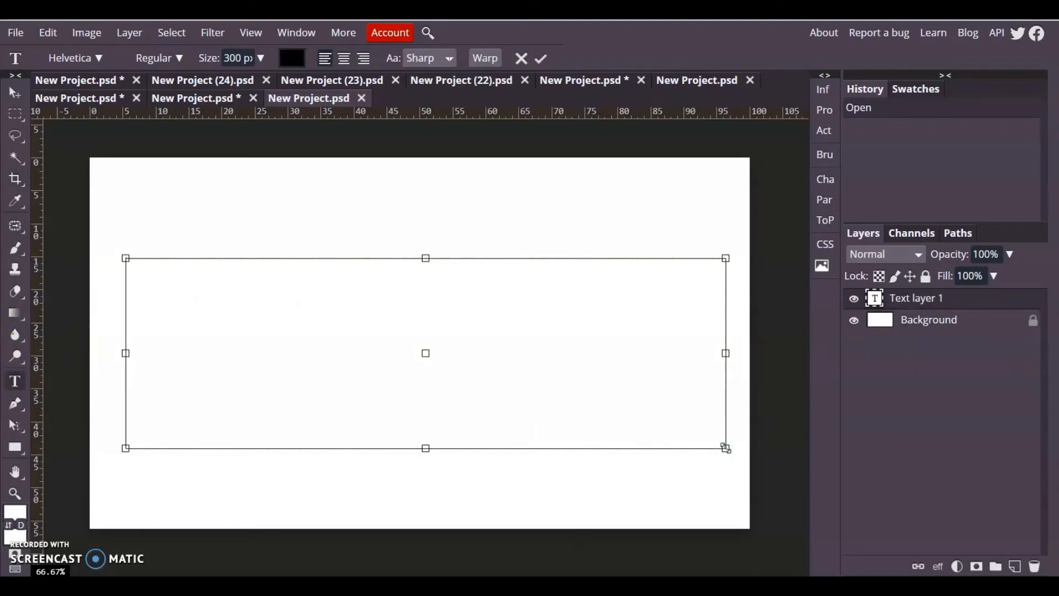
{"action": "type", "text": "scene"}
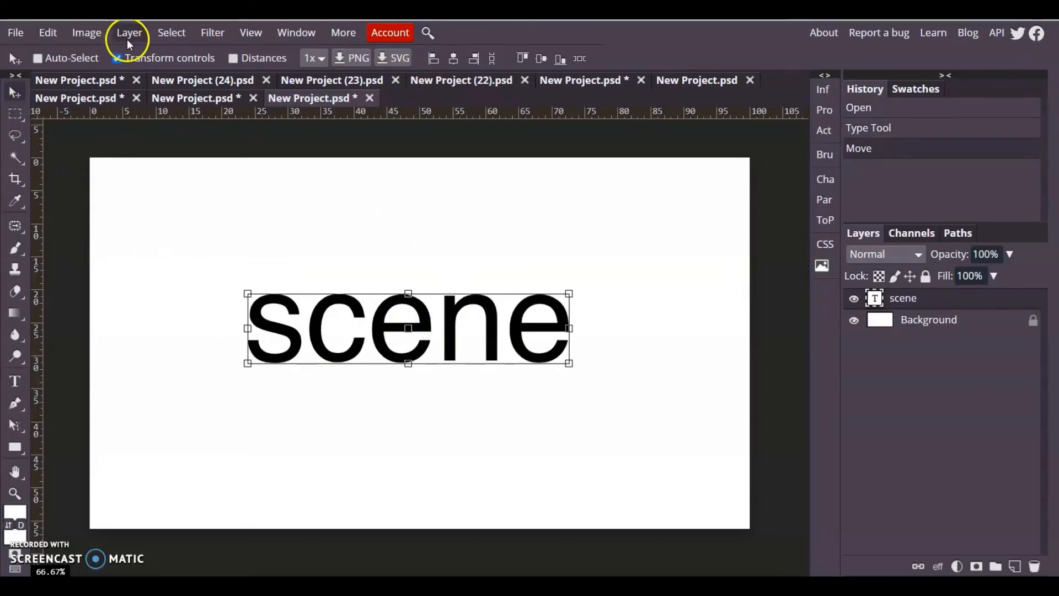
Rasterize the scene text, lasso the last e, drop it below the baseline, and free-transform it.
{"action": "left_click", "coordinate": [129, 32]}
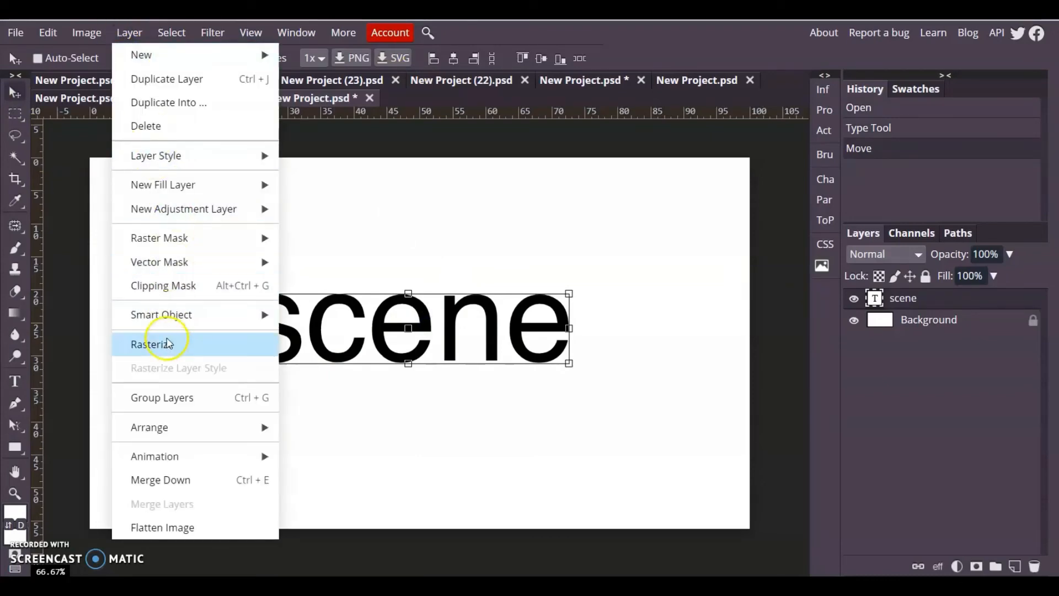
{"action": "left_click", "coordinate": [148, 344]}
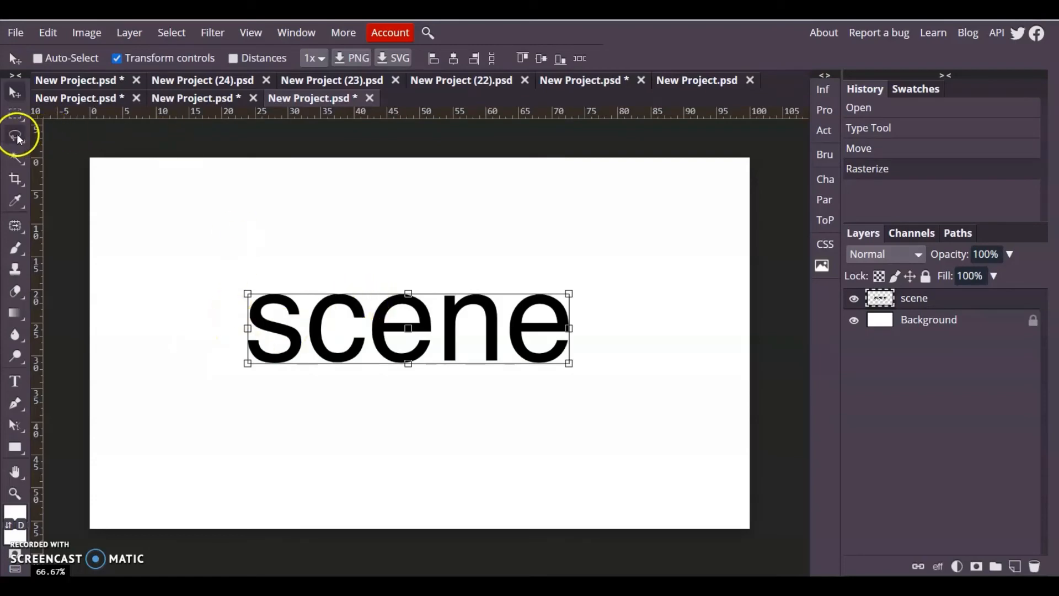
{"action": "left_click", "coordinate": [15, 136]}
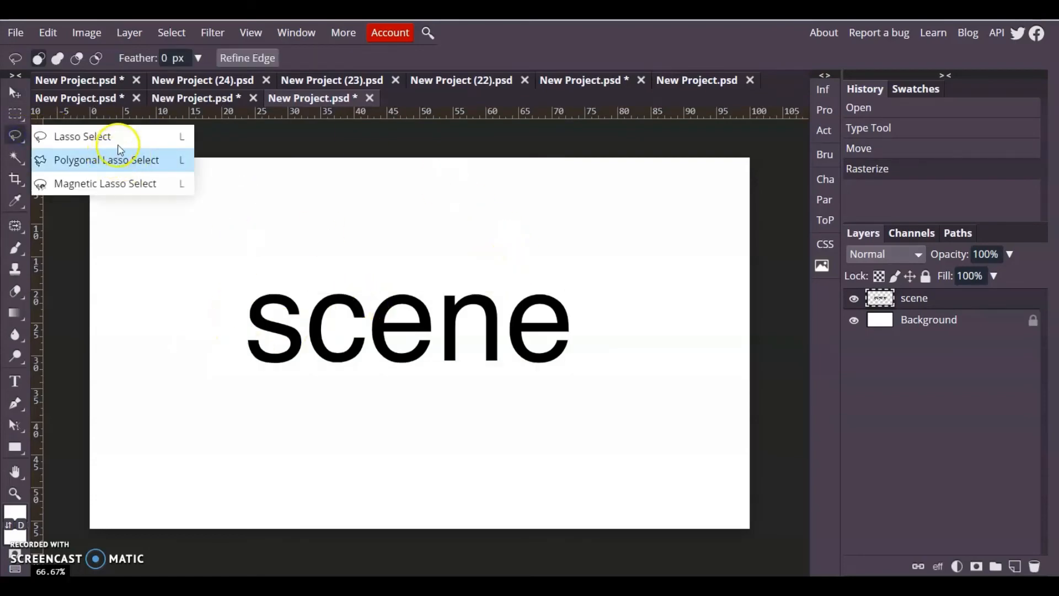
{"action": "left_click", "coordinate": [82, 136]}
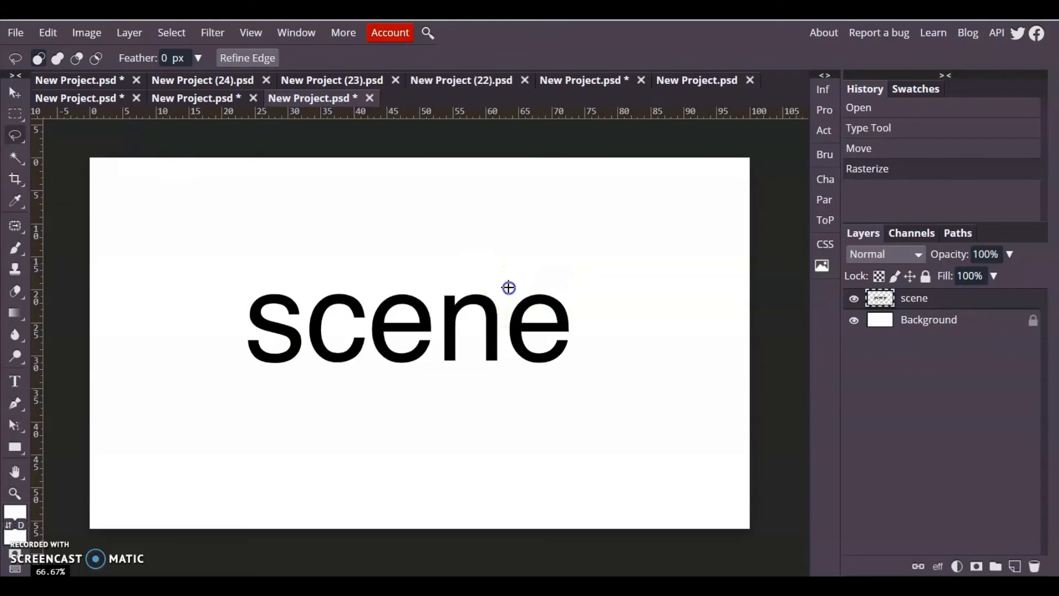
{"action": "left_click_drag", "start_coordinate": [508, 287], "coordinate": [574, 284]}
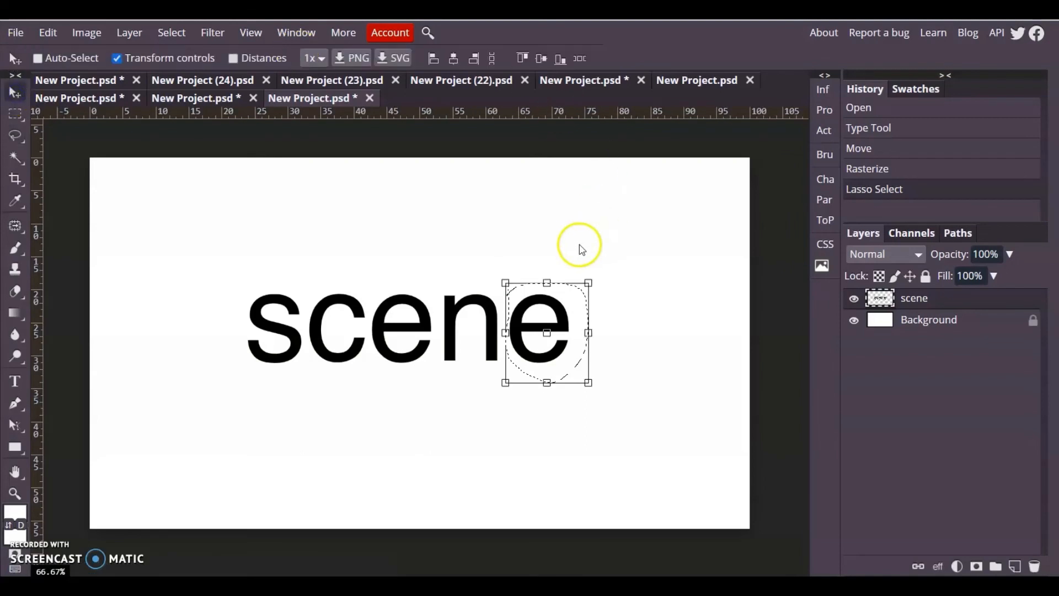
{"action": "left_click_drag", "start_coordinate": [546, 331], "coordinate": [489, 233]}
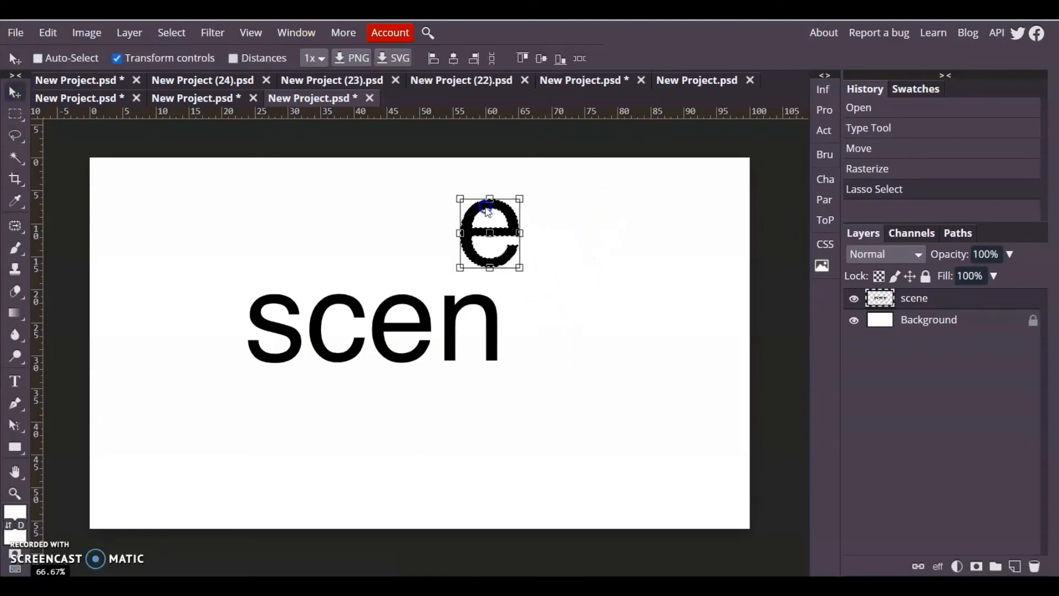
{"action": "left_click_drag", "start_coordinate": [490, 233], "coordinate": [538, 362]}
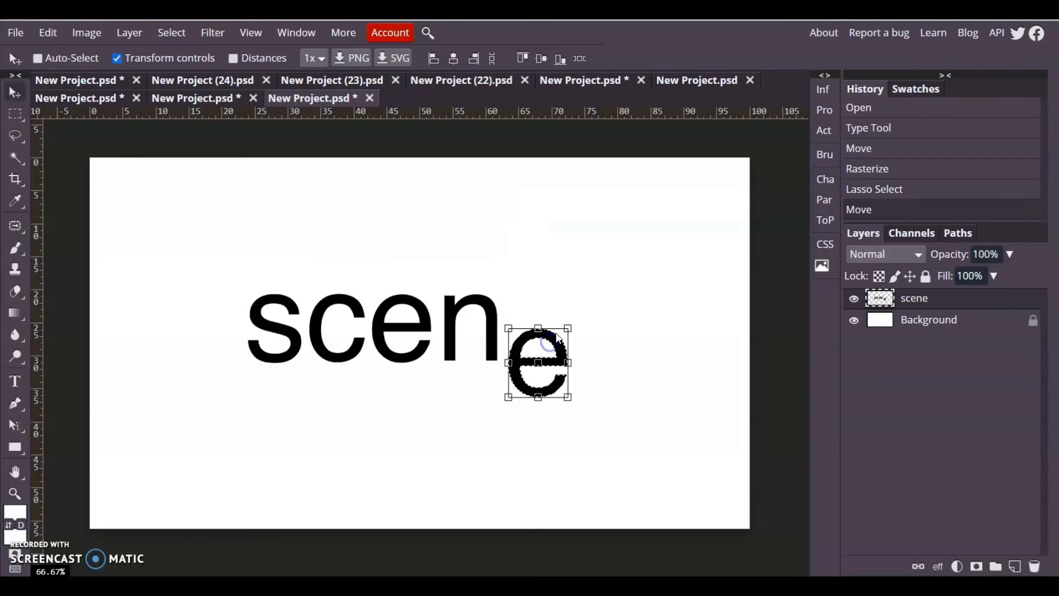
{"action": "key", "text": "Ctrl+t"}
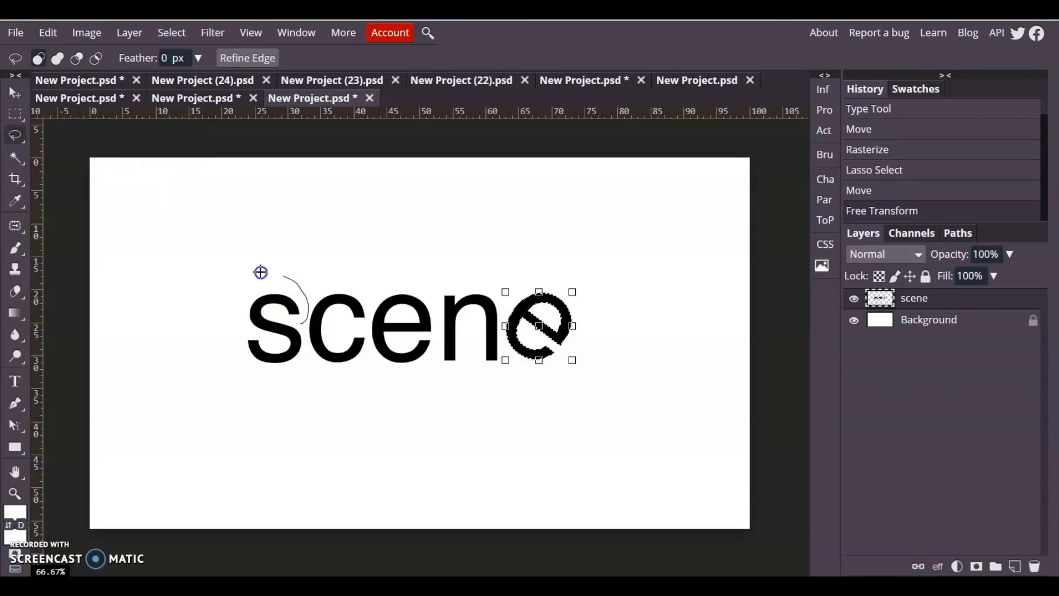
Lasso the s and raise it above the other letters.
{"action": "left_click_drag", "start_coordinate": [260, 272], "coordinate": [302, 332]}
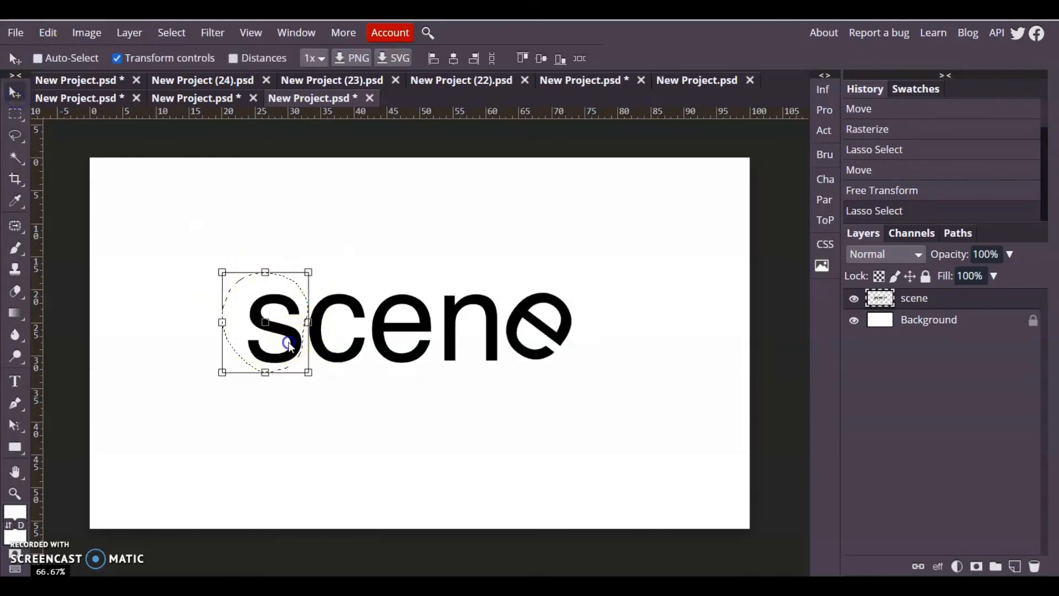
{"action": "left_click_drag", "start_coordinate": [287, 341], "coordinate": [294, 304]}
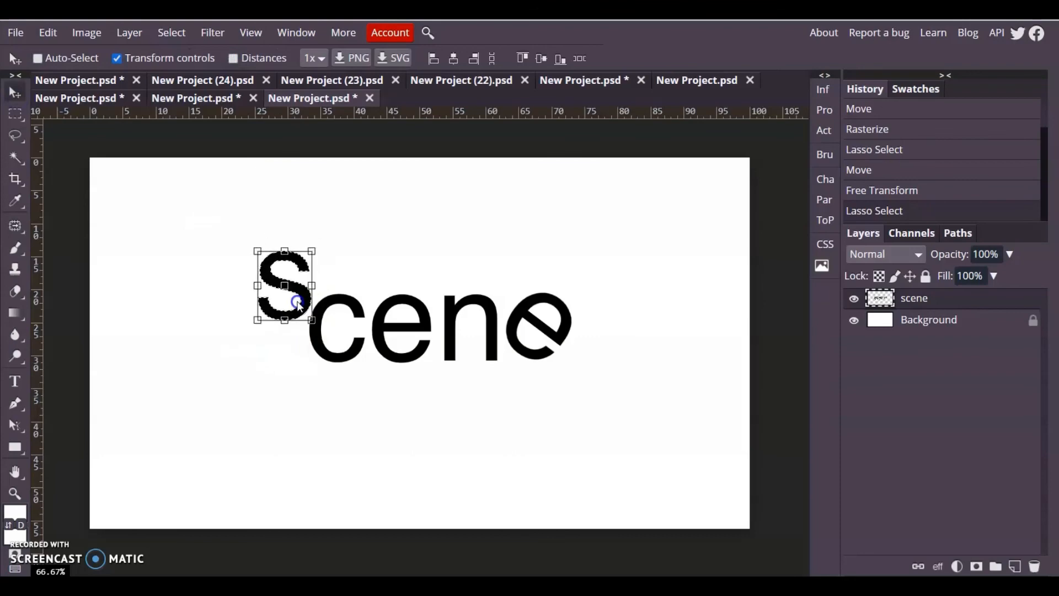
{"action": "left_click_drag", "start_coordinate": [283, 301], "coordinate": [268, 321]}
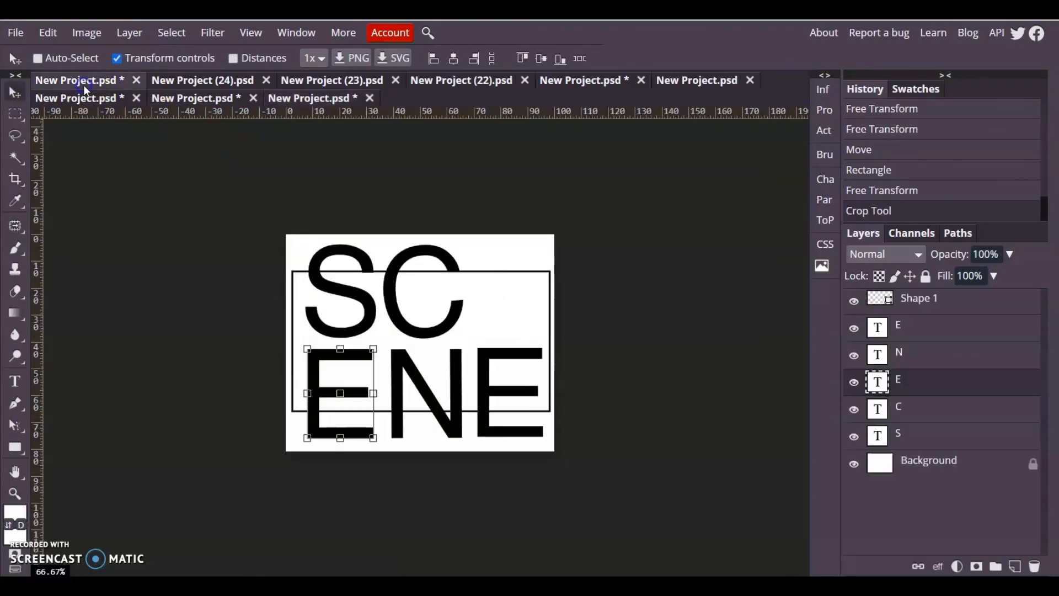
View the diagonal SCENE example, then New Project (22).psd with its stylized lettering.
{"action": "left_click", "coordinate": [202, 80]}
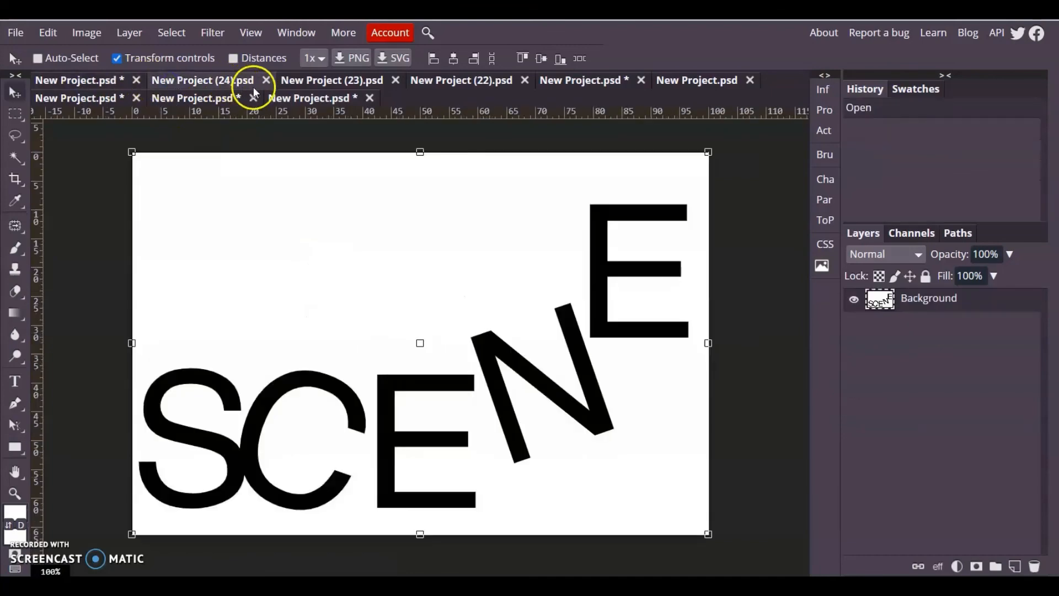
{"action": "left_click", "coordinate": [461, 80]}
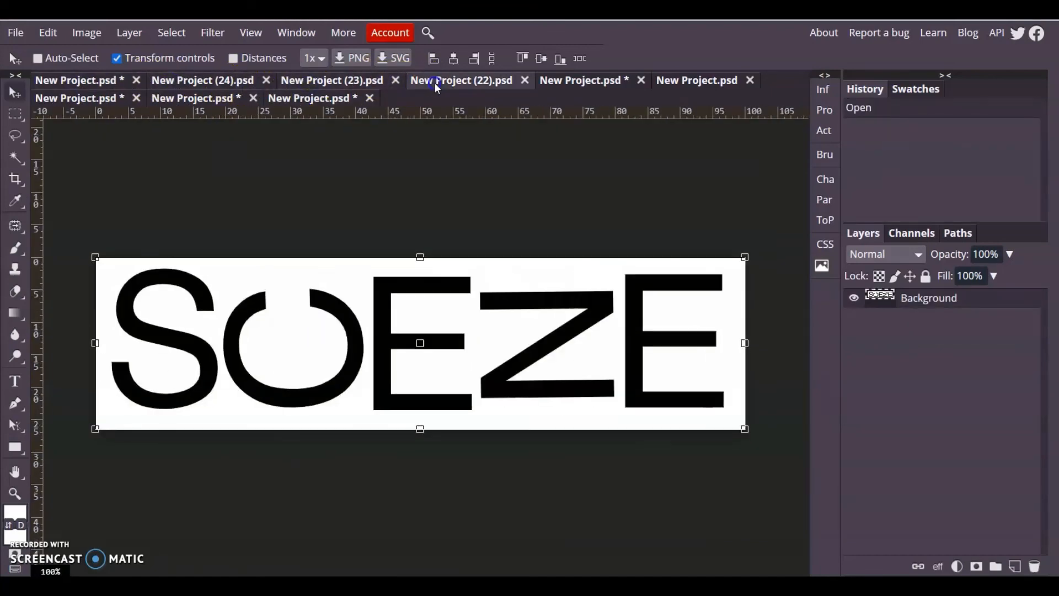